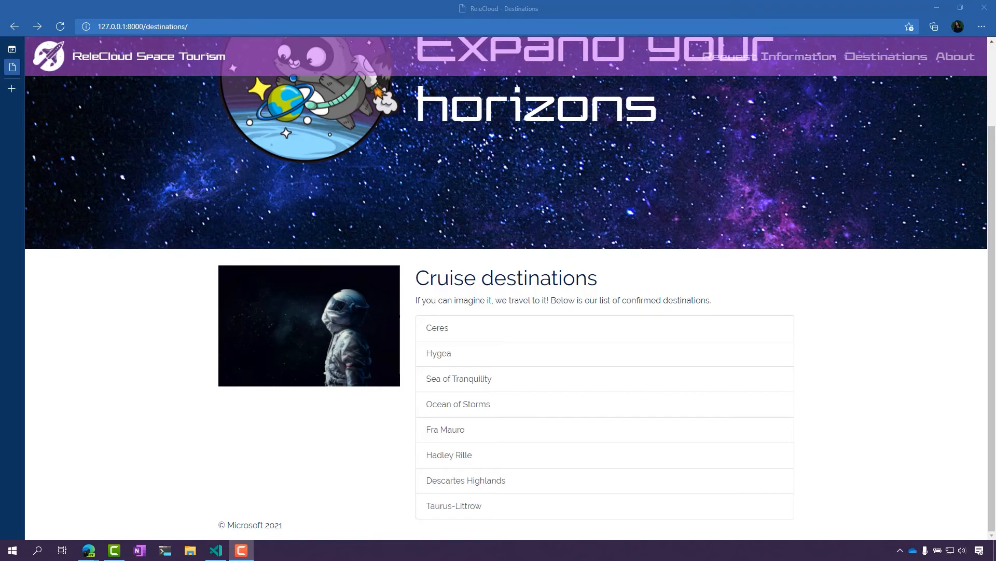
{"action": "mouse_move", "coordinate": [721, 261]}
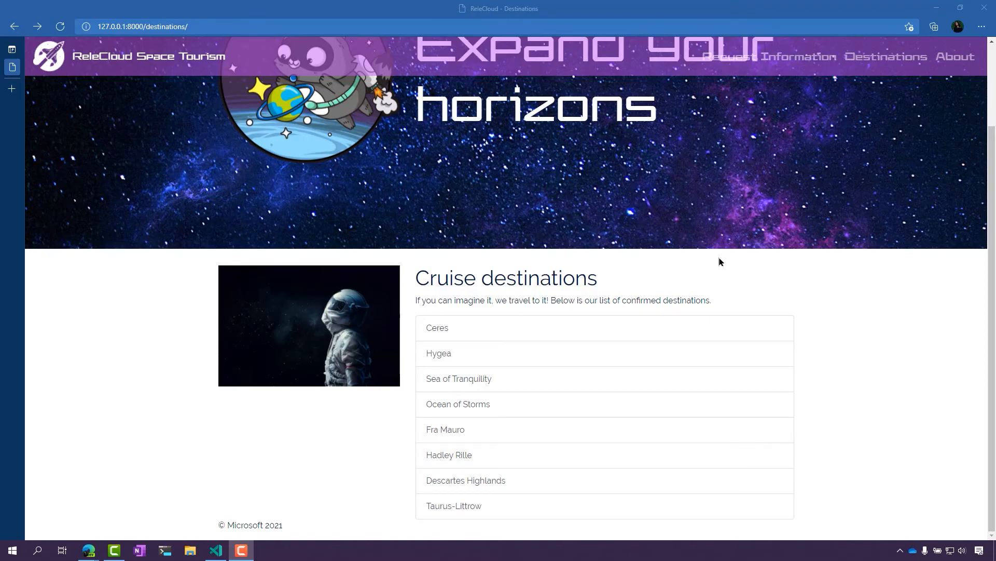
{"action": "mouse_move", "coordinate": [793, 302]}
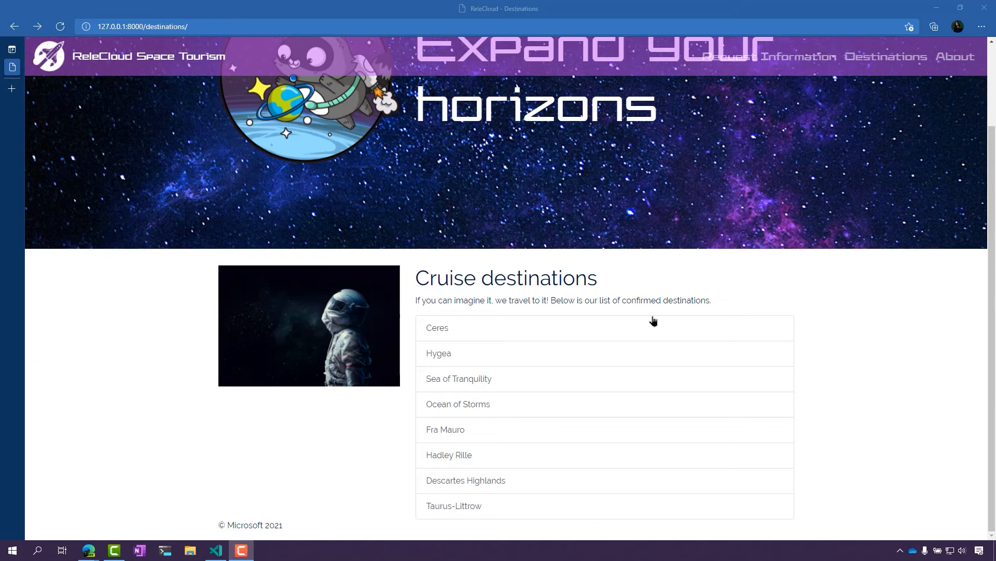
{"action": "mouse_move", "coordinate": [460, 336]}
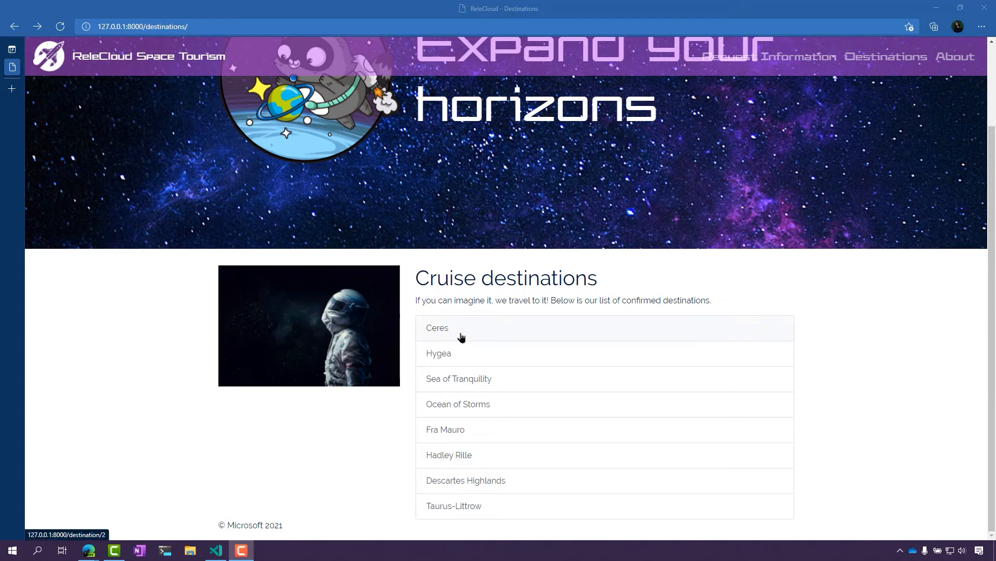
- Open the Ceres destination page, offering the Mars and Beyond and Lap Around Mars cruises
{"action": "left_click", "coordinate": [437, 327]}
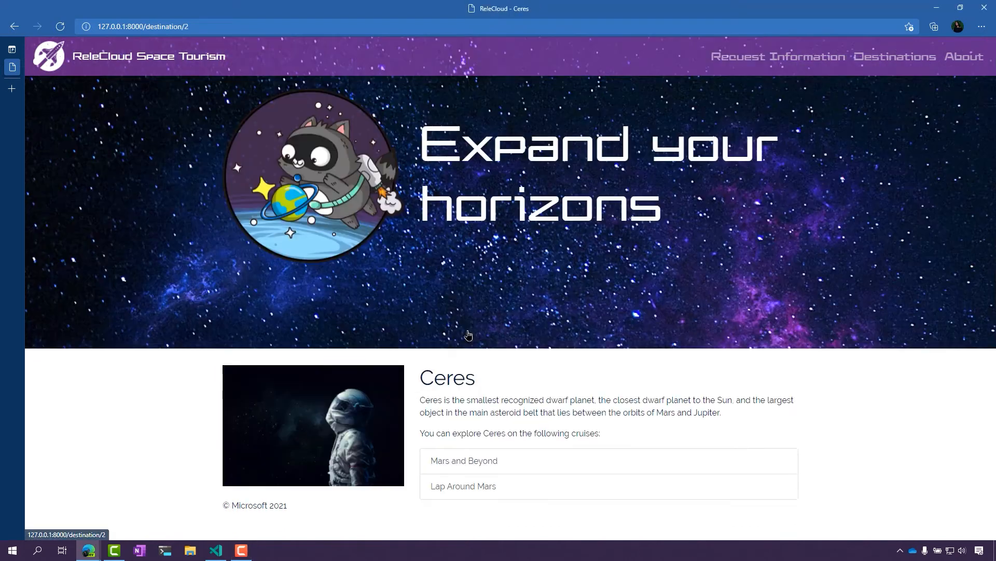
{"action": "mouse_move", "coordinate": [793, 388]}
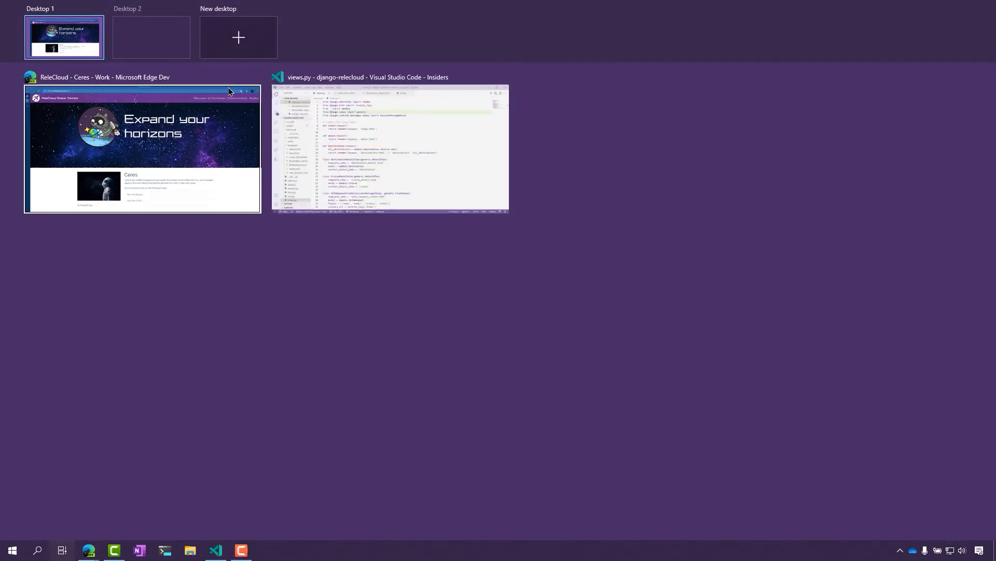
- Switch to views.py and highlight every use of the imported generic views
{"action": "left_click", "coordinate": [390, 148]}
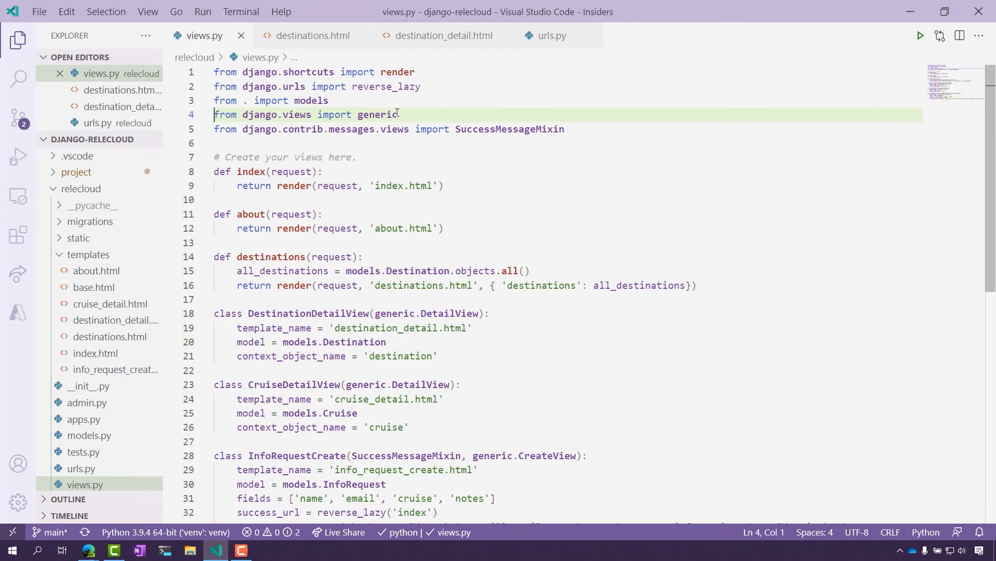
{"action": "left_click_drag", "start_coordinate": [219, 114], "coordinate": [399, 114]}
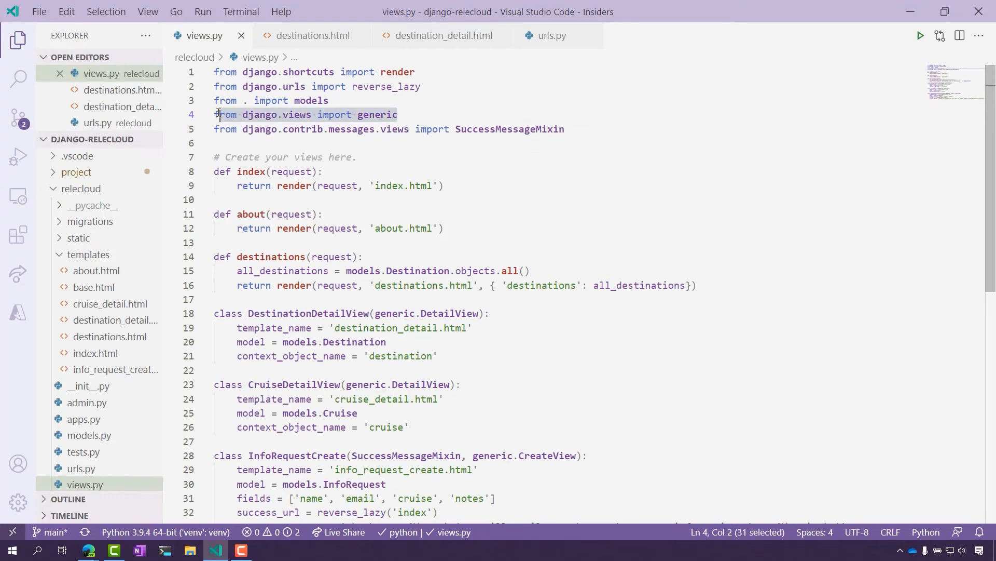
{"action": "left_click", "coordinate": [436, 114]}
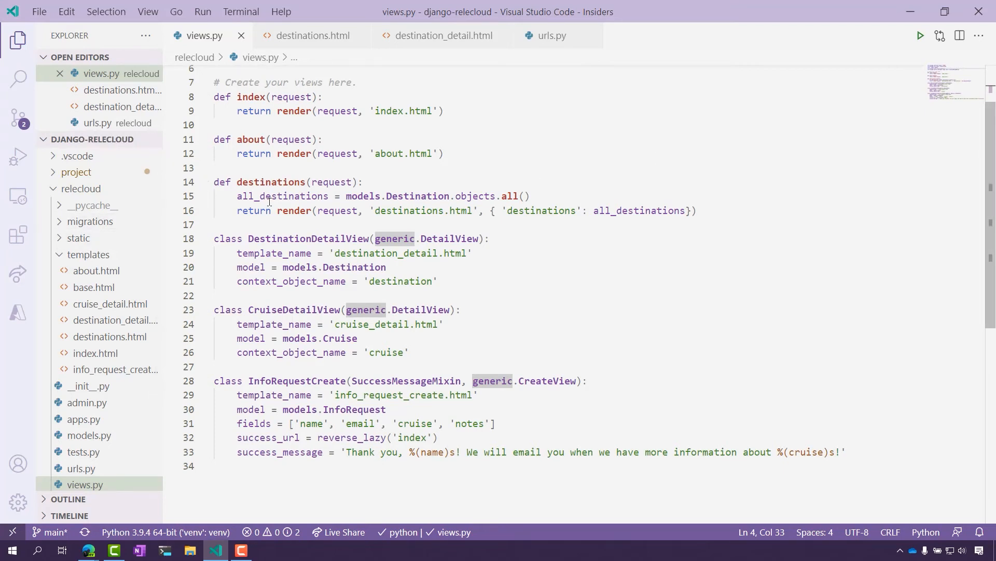
{"action": "mouse_move", "coordinate": [514, 196]}
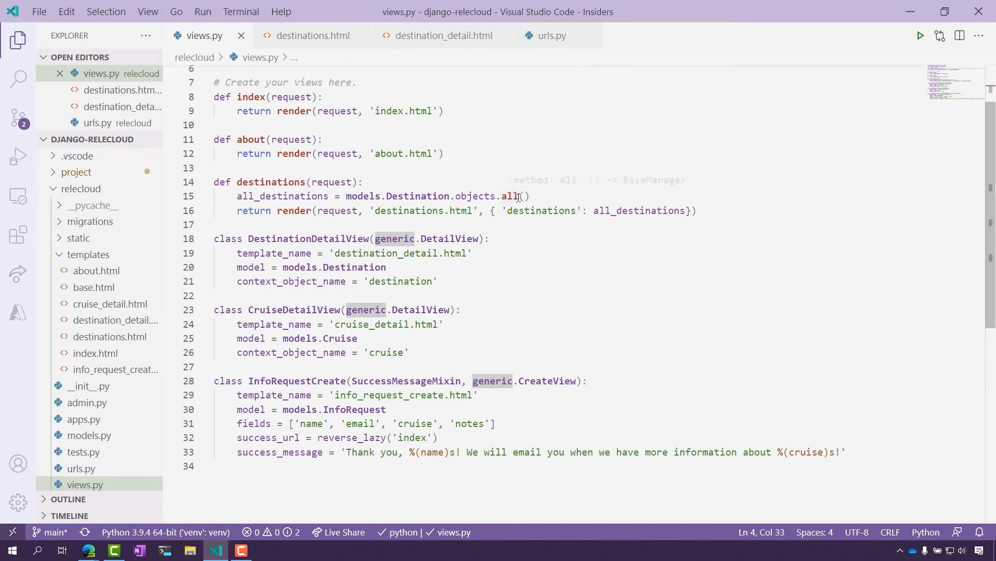
{"action": "mouse_move", "coordinate": [776, 184]}
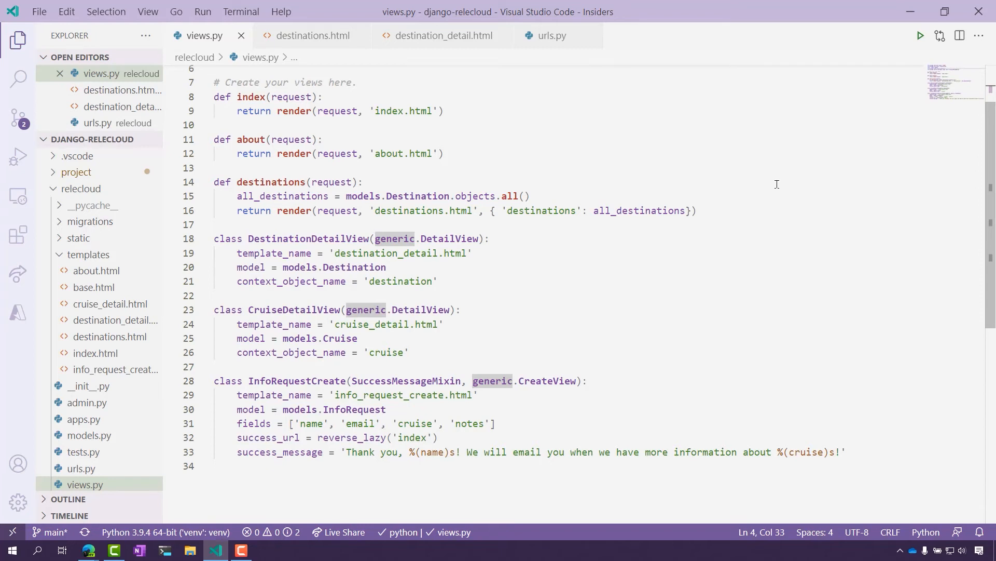
{"action": "mouse_move", "coordinate": [581, 172]}
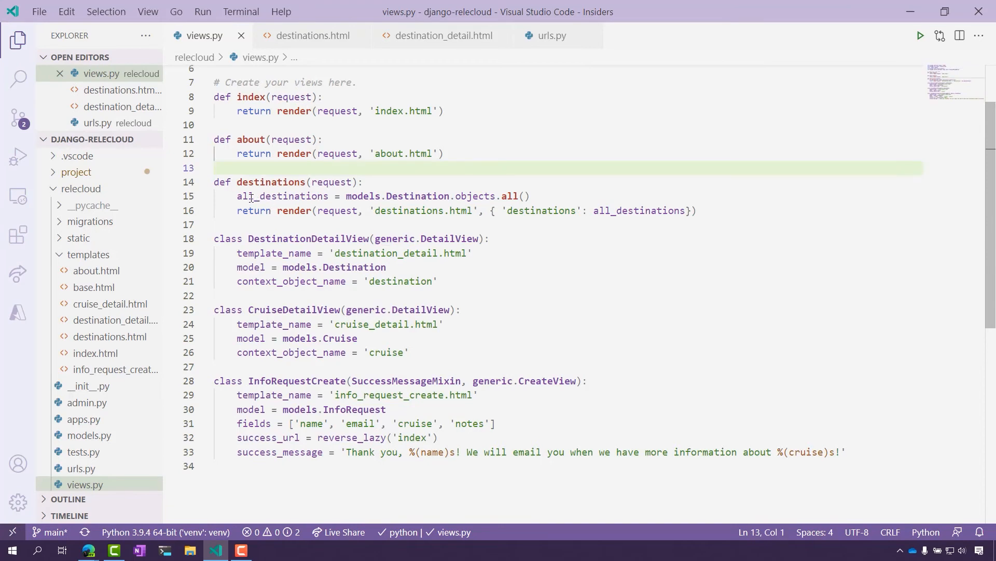
{"action": "mouse_move", "coordinate": [305, 196]}
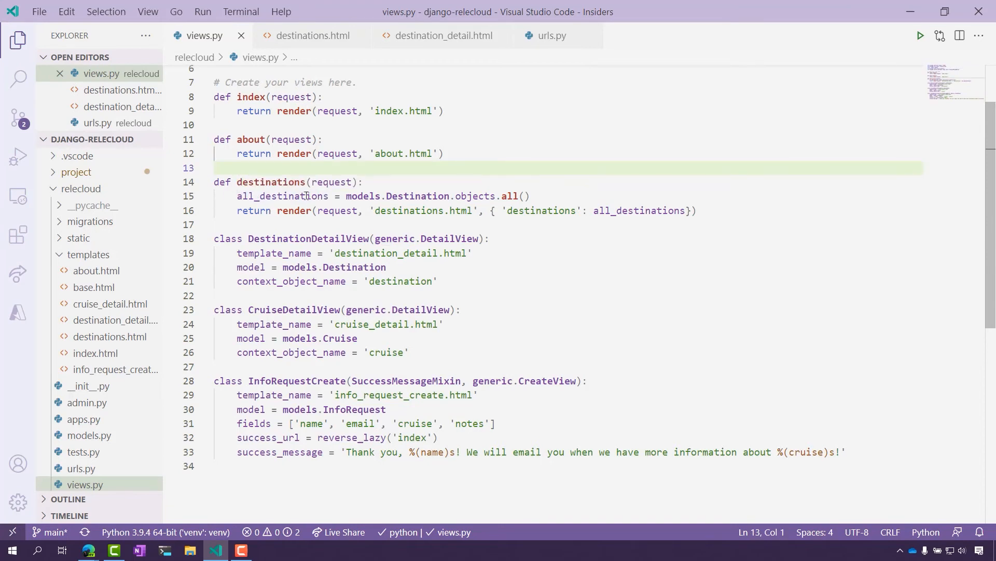
{"action": "mouse_move", "coordinate": [402, 195]}
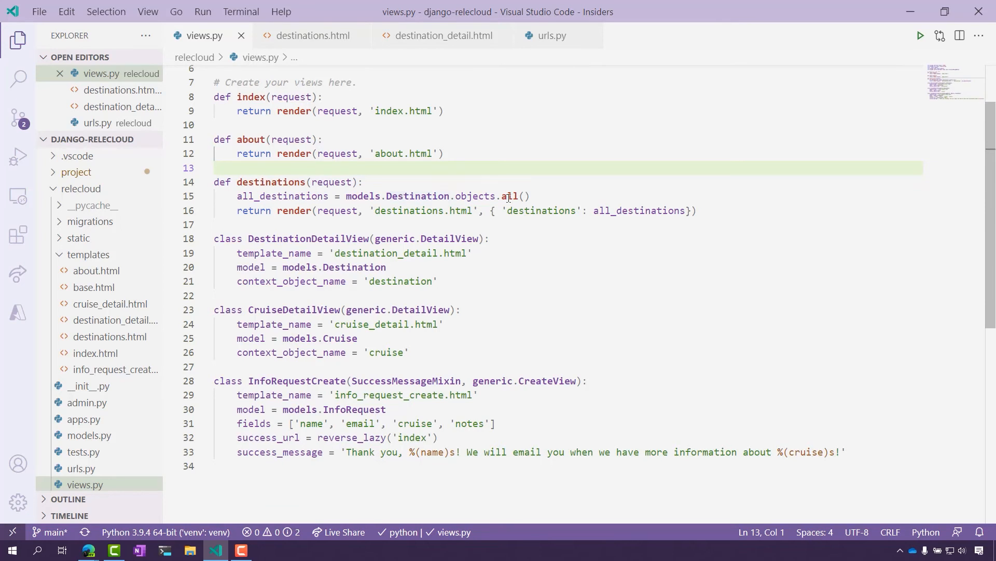
{"action": "mouse_move", "coordinate": [467, 191]}
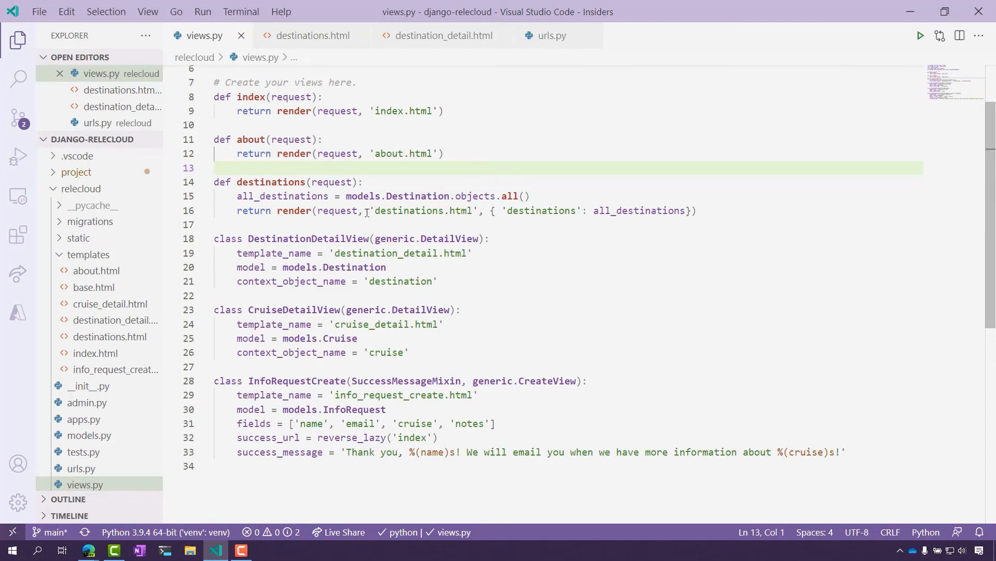
{"action": "mouse_move", "coordinate": [469, 195]}
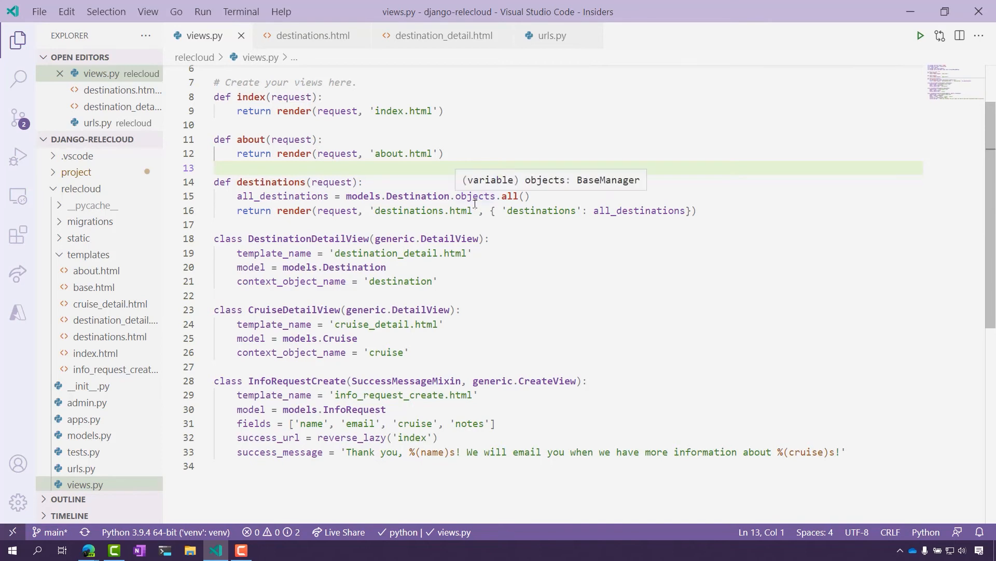
{"action": "mouse_move", "coordinate": [607, 254]}
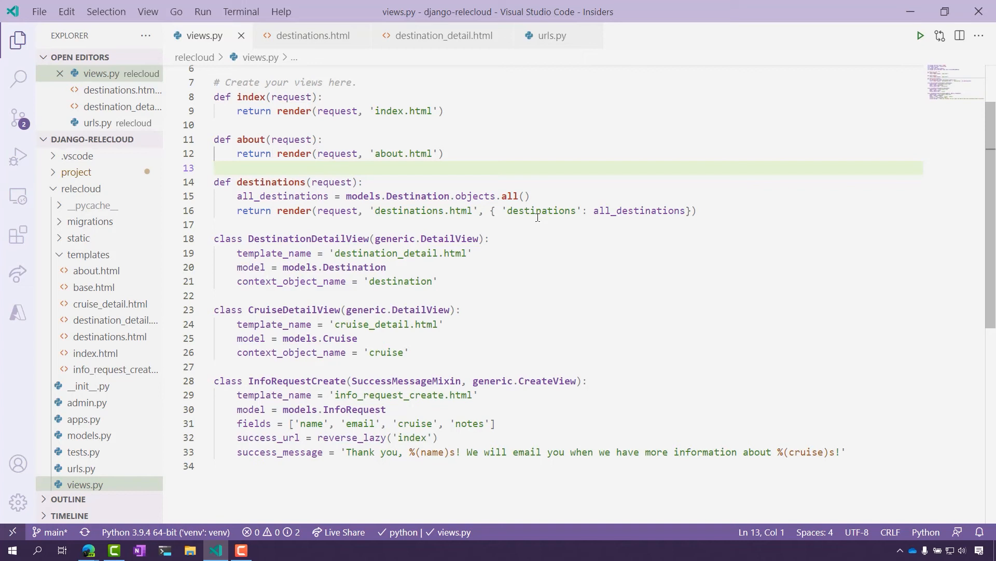
{"action": "mouse_move", "coordinate": [566, 210]}
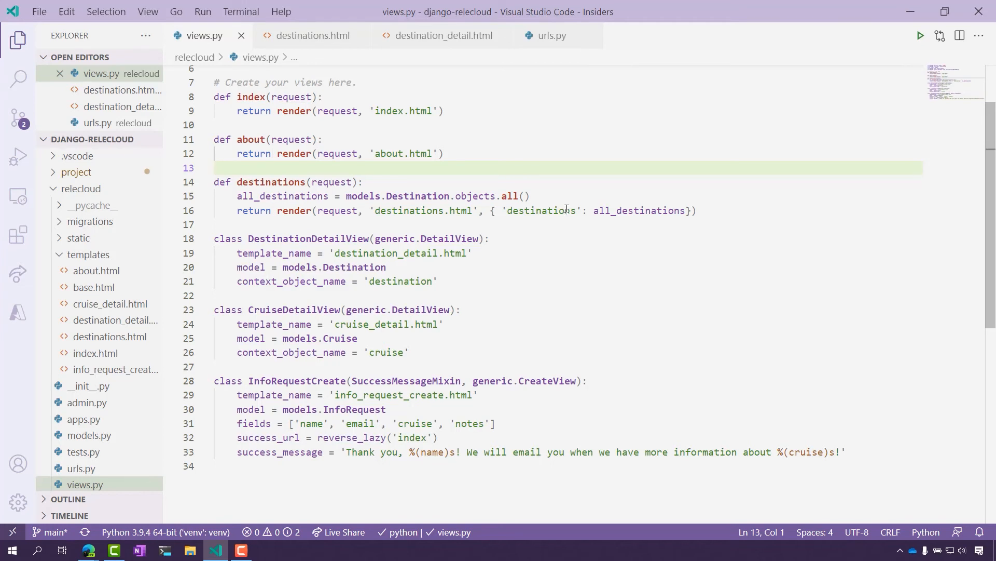
{"action": "mouse_move", "coordinate": [559, 210]}
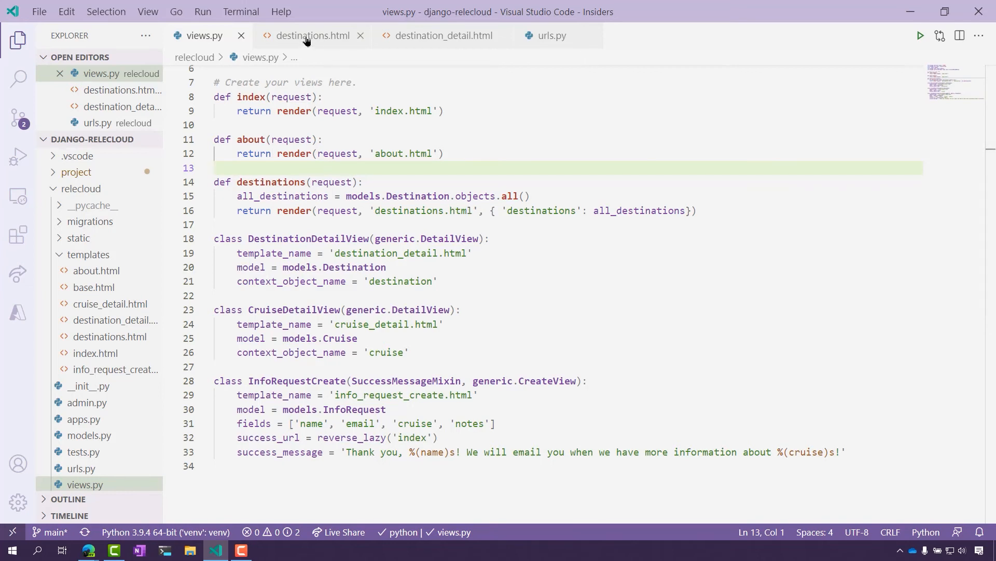
- Show destinations.html, whose loop links each destination to its detail page
{"action": "left_click", "coordinate": [311, 35]}
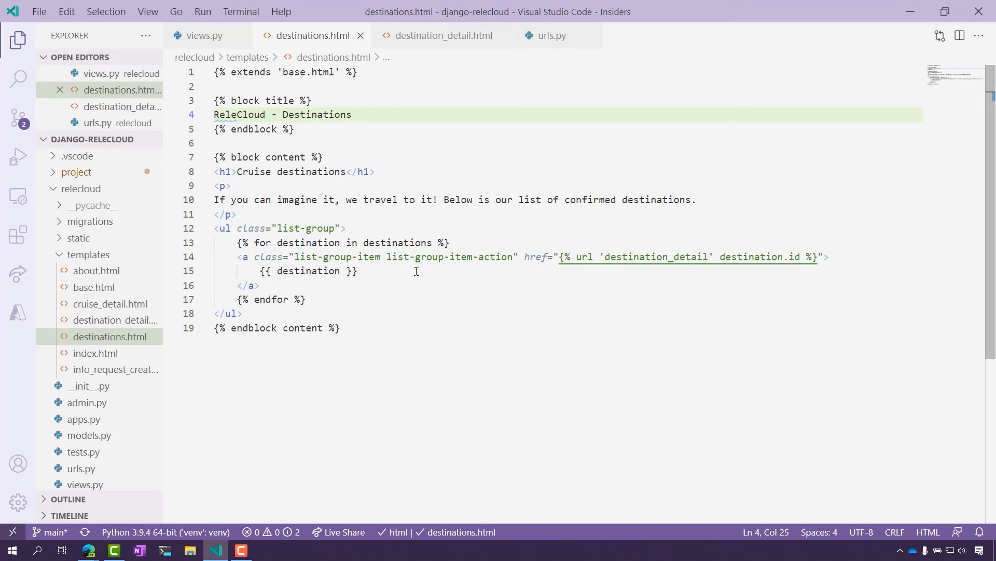
{"action": "mouse_move", "coordinate": [299, 243]}
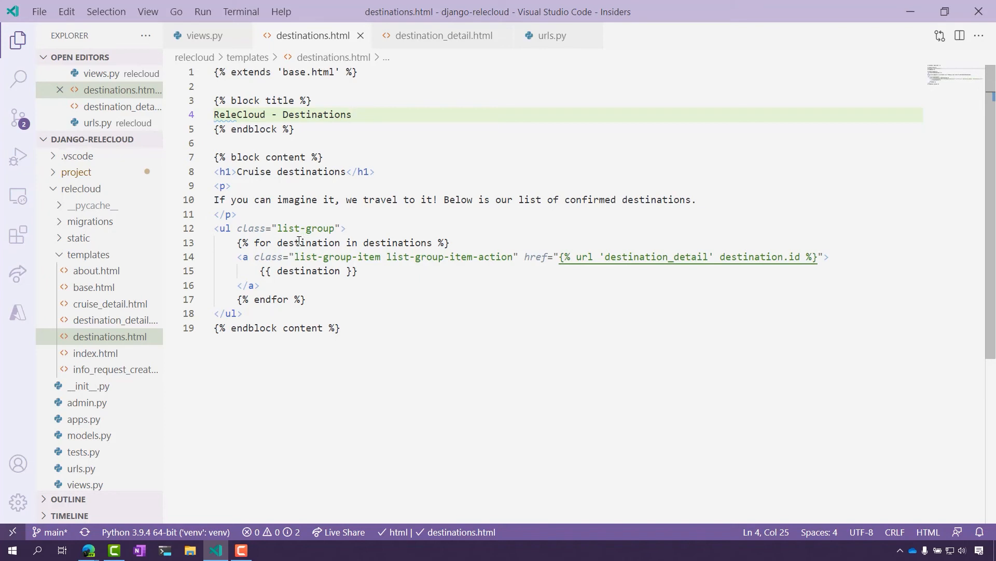
{"action": "mouse_move", "coordinate": [326, 219]}
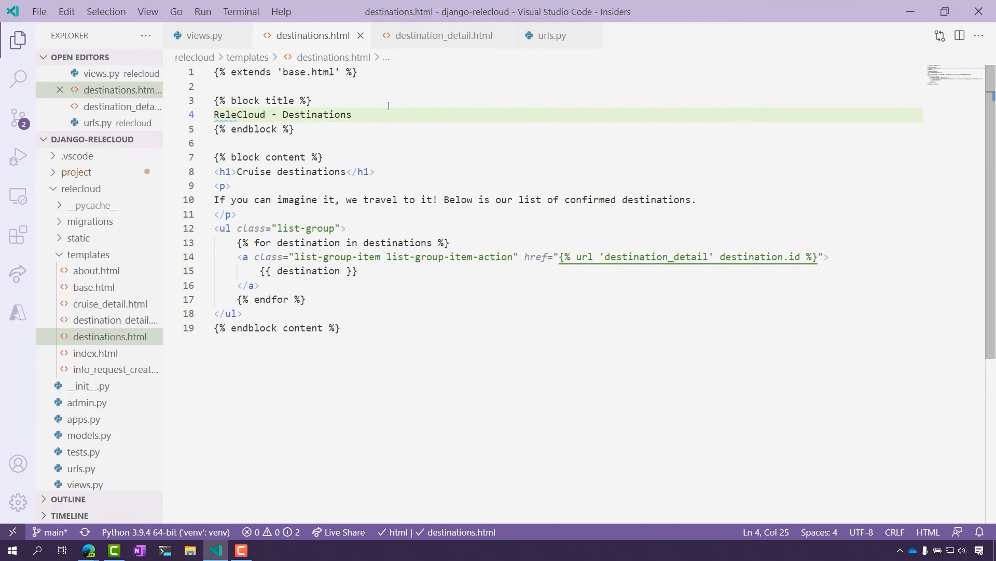
{"action": "mouse_move", "coordinate": [401, 127]}
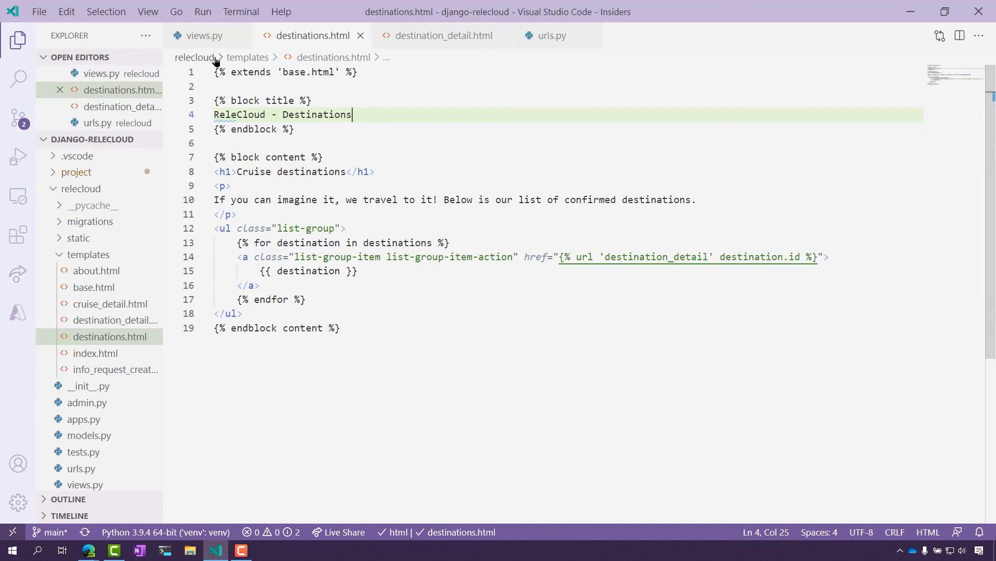
{"action": "mouse_move", "coordinate": [204, 35]}
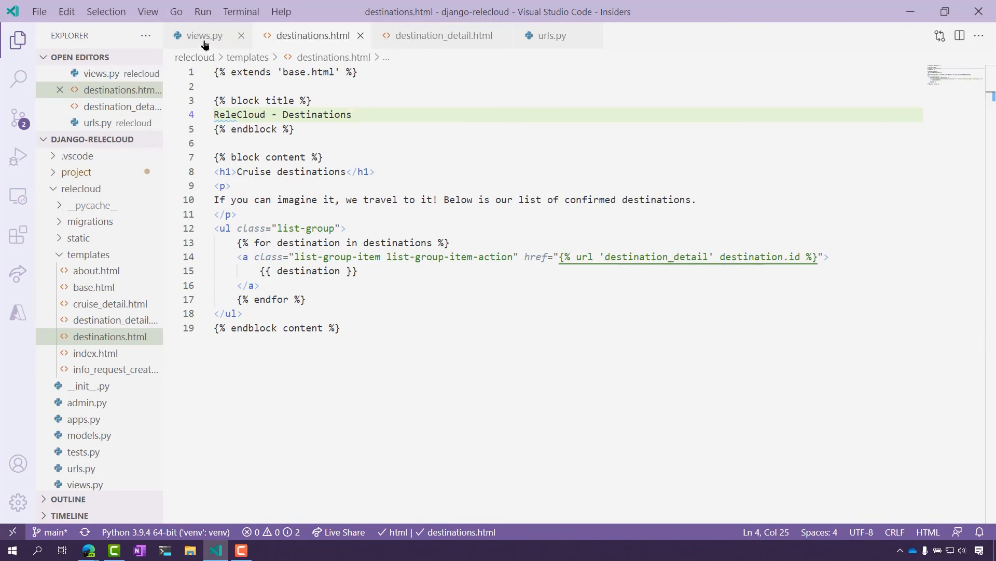
- Return to views.py to the DestinationDetailView class and its 'destination' context name
{"action": "left_click", "coordinate": [204, 34]}
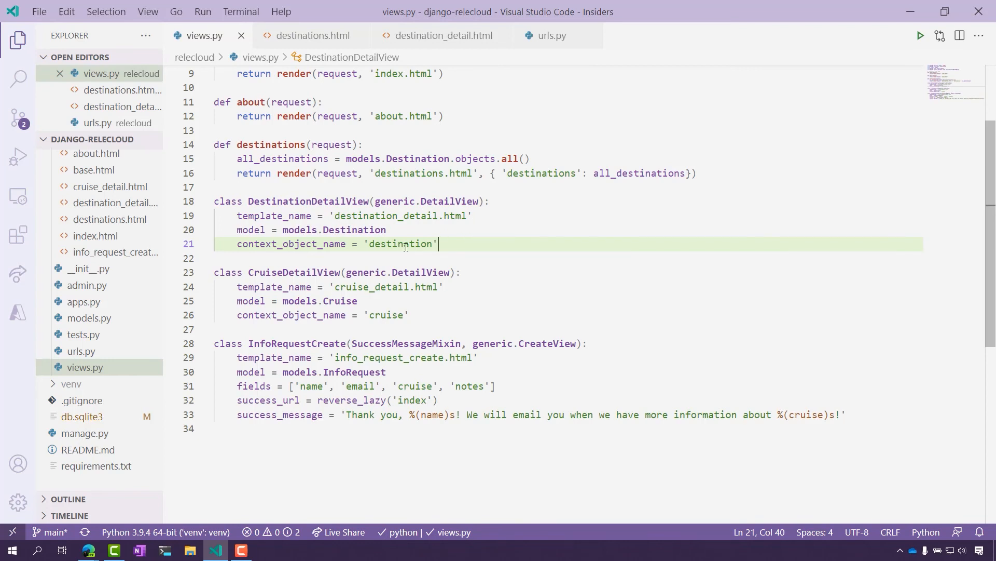
{"action": "mouse_move", "coordinate": [441, 35]}
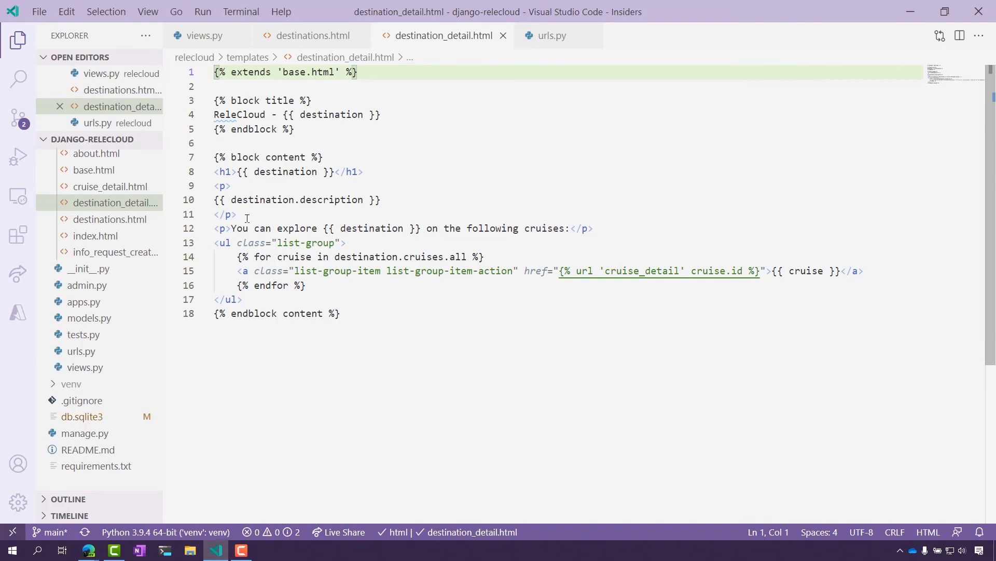
{"action": "mouse_move", "coordinate": [256, 257]}
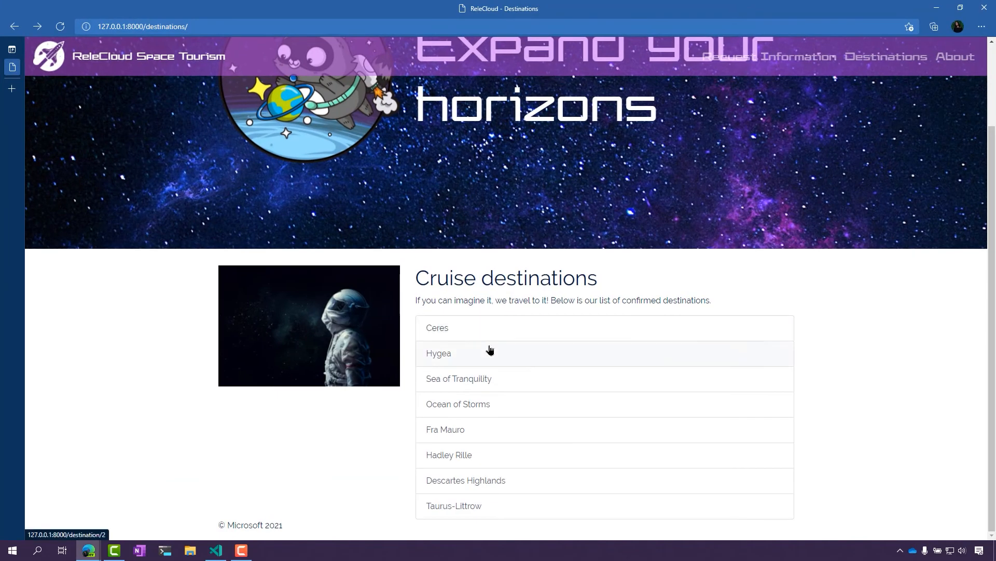
- Load the Ceres detail page, then return to destination_detail.html in the code editor
{"action": "left_click", "coordinate": [437, 328]}
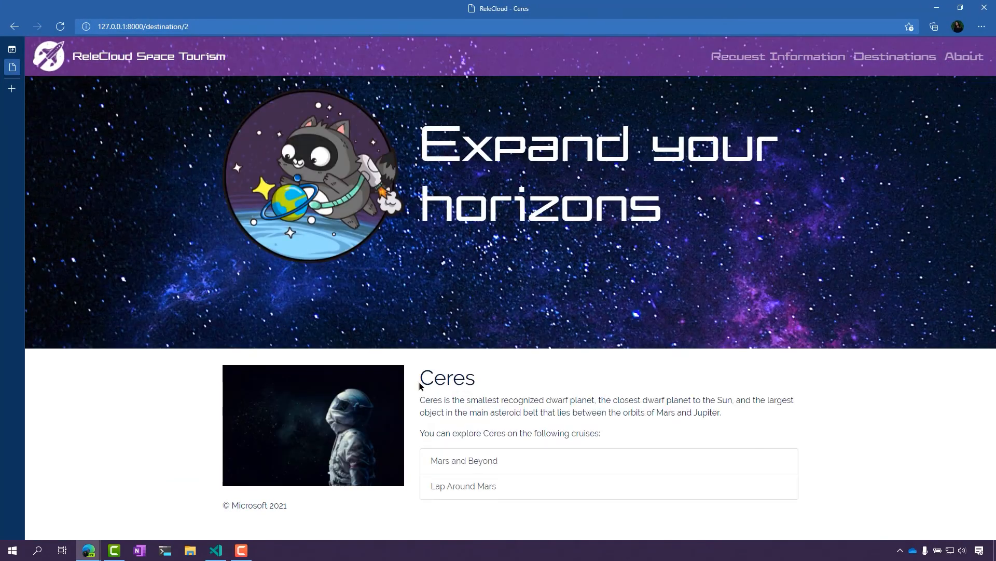
{"action": "mouse_move", "coordinate": [441, 429]}
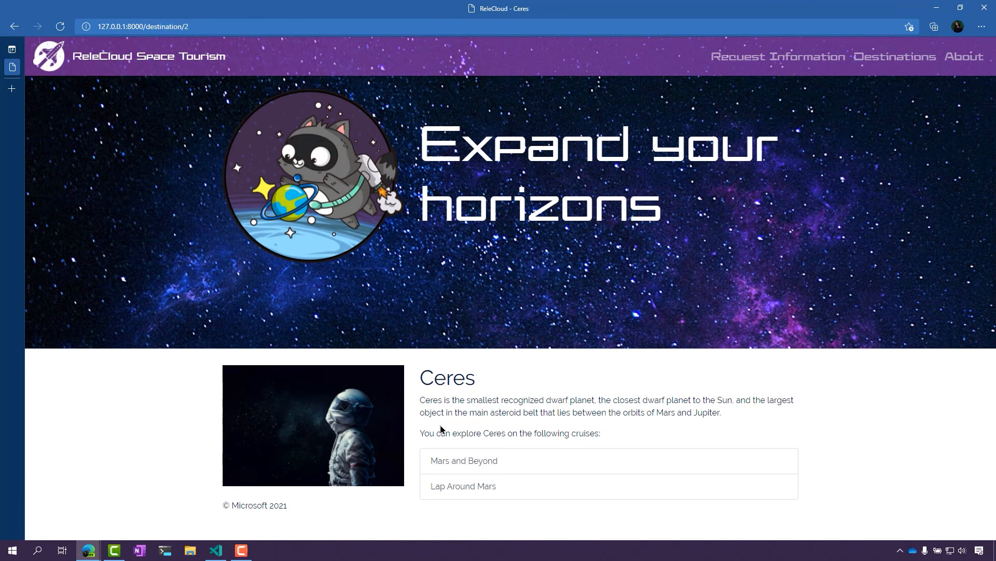
{"action": "mouse_move", "coordinate": [483, 385]}
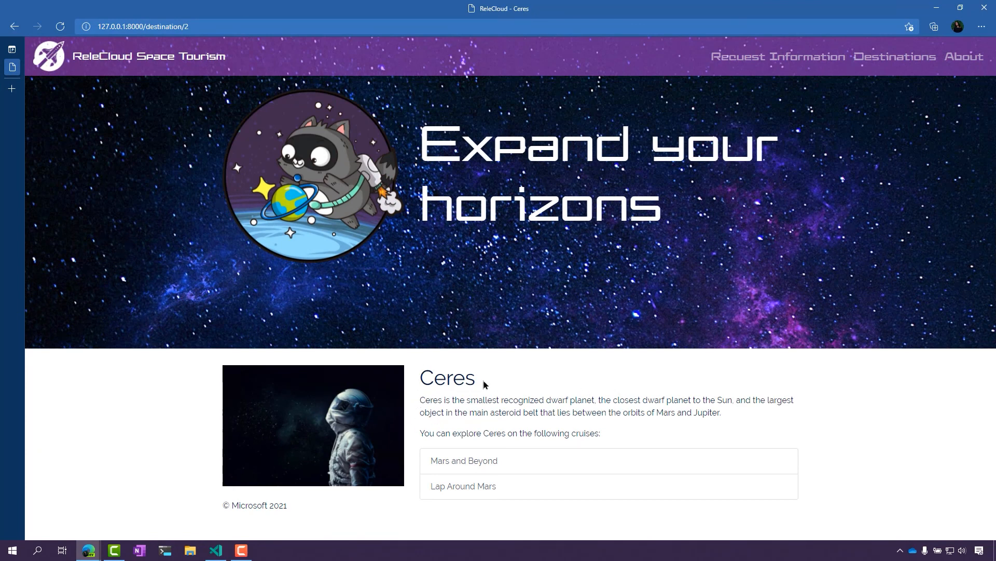
{"action": "mouse_move", "coordinate": [727, 352]}
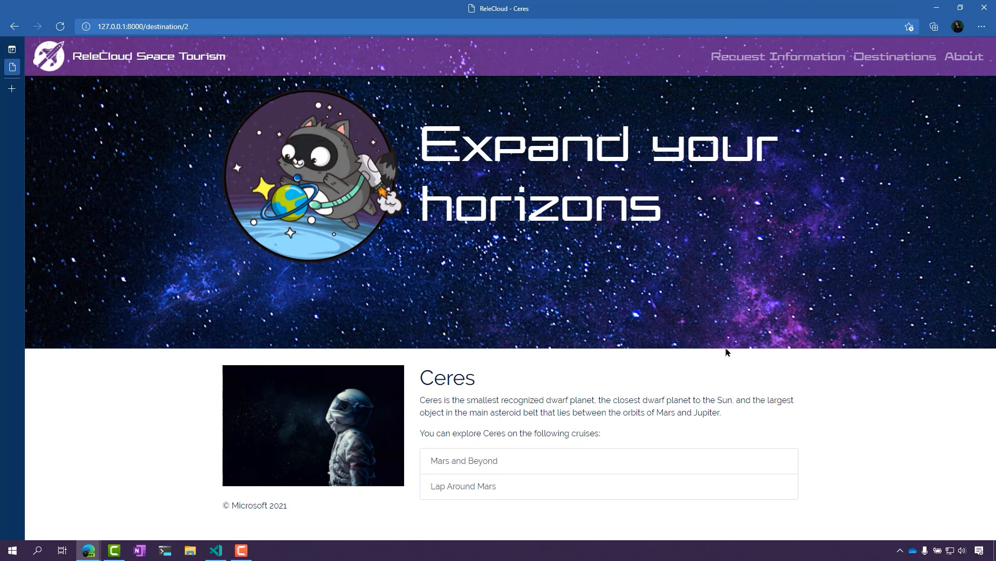
{"action": "left_click", "coordinate": [215, 550]}
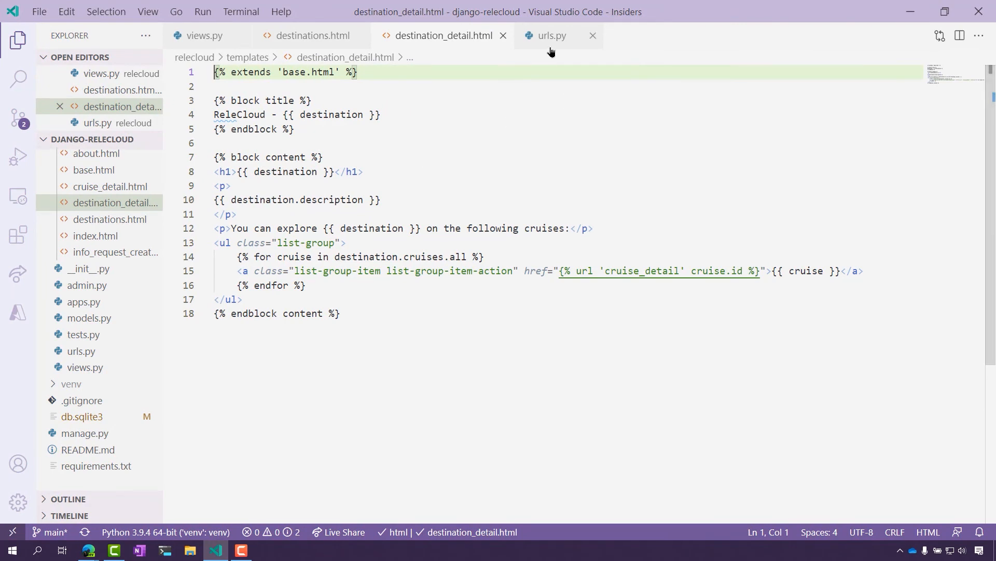
- Show urls.py with the destination/<int:pk> route for destination_detail
{"action": "left_click", "coordinate": [550, 35]}
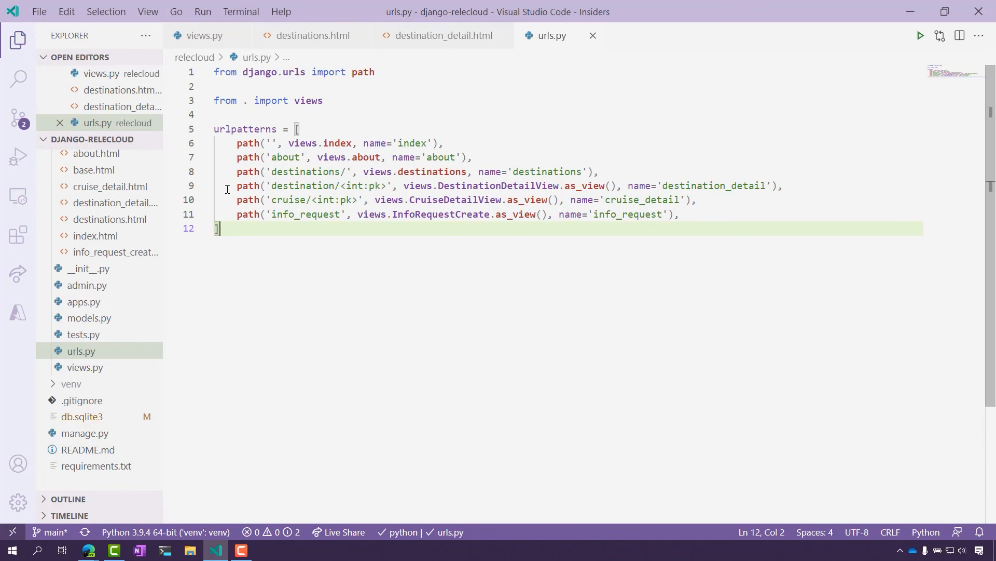
{"action": "mouse_move", "coordinate": [308, 186]}
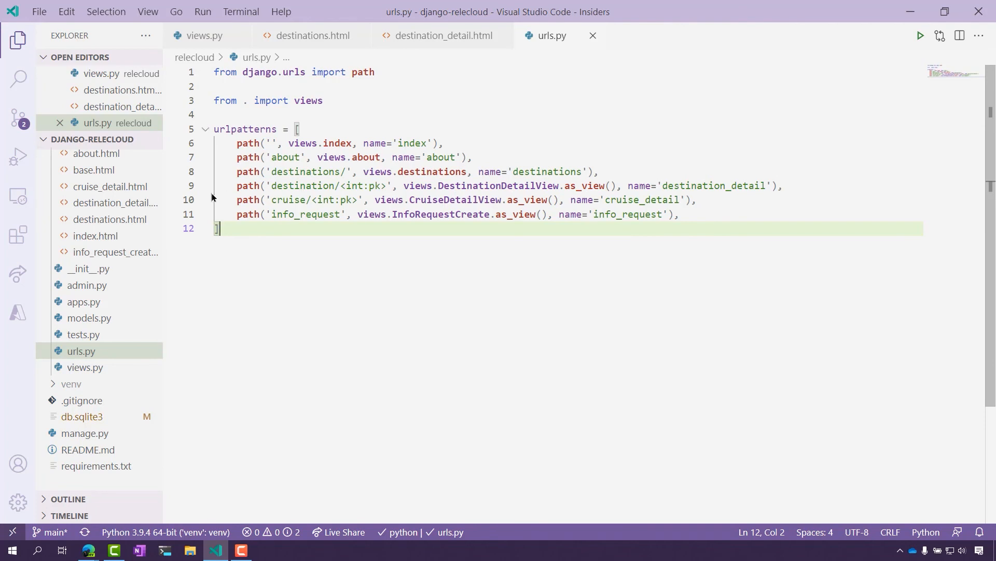
{"action": "mouse_move", "coordinate": [407, 175]}
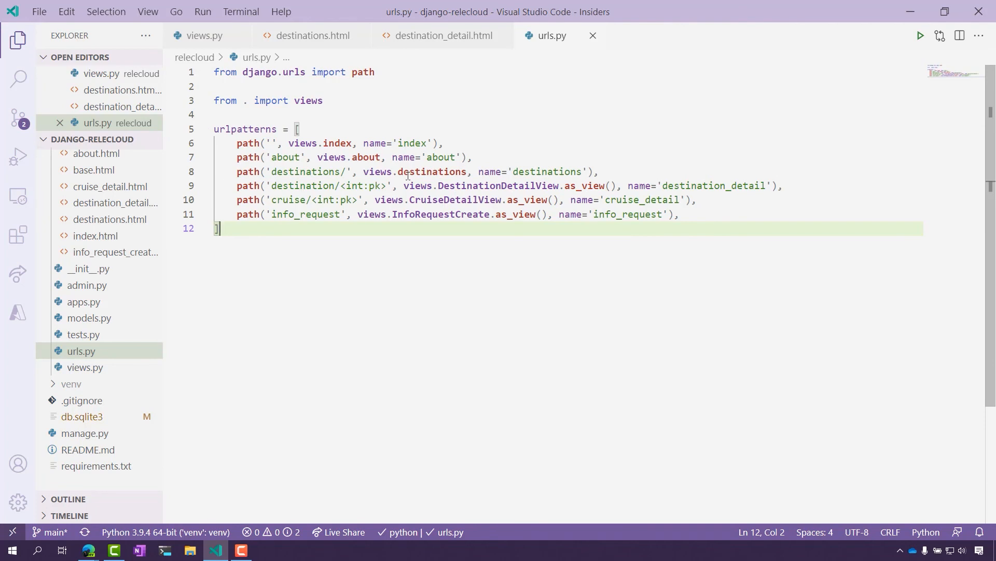